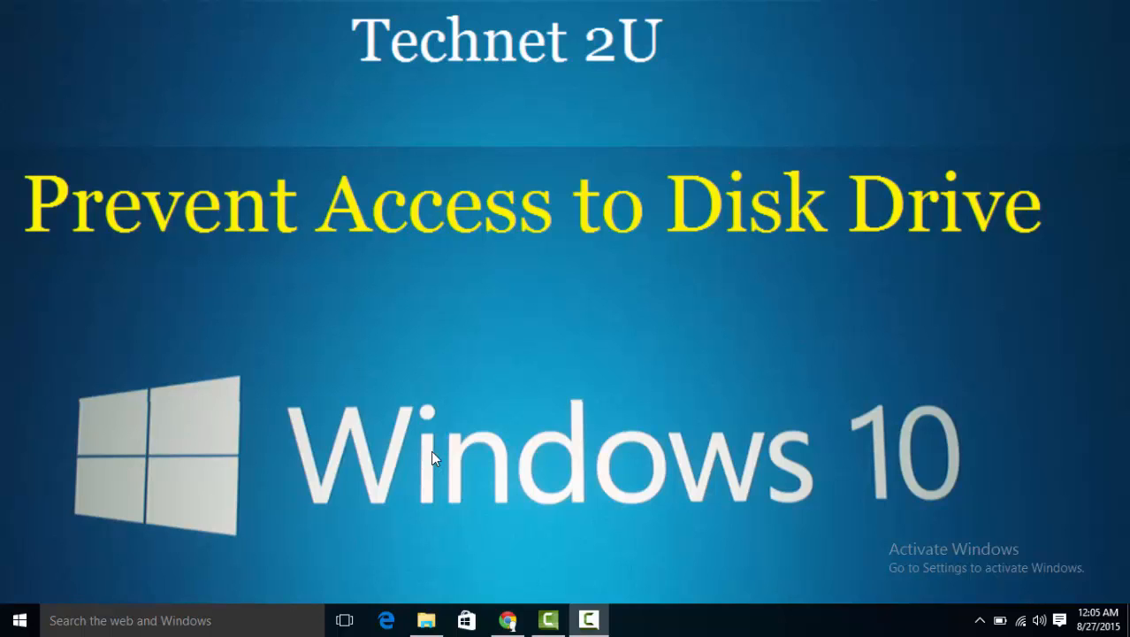
{"action": "mouse_move", "coordinate": [396, 78]}
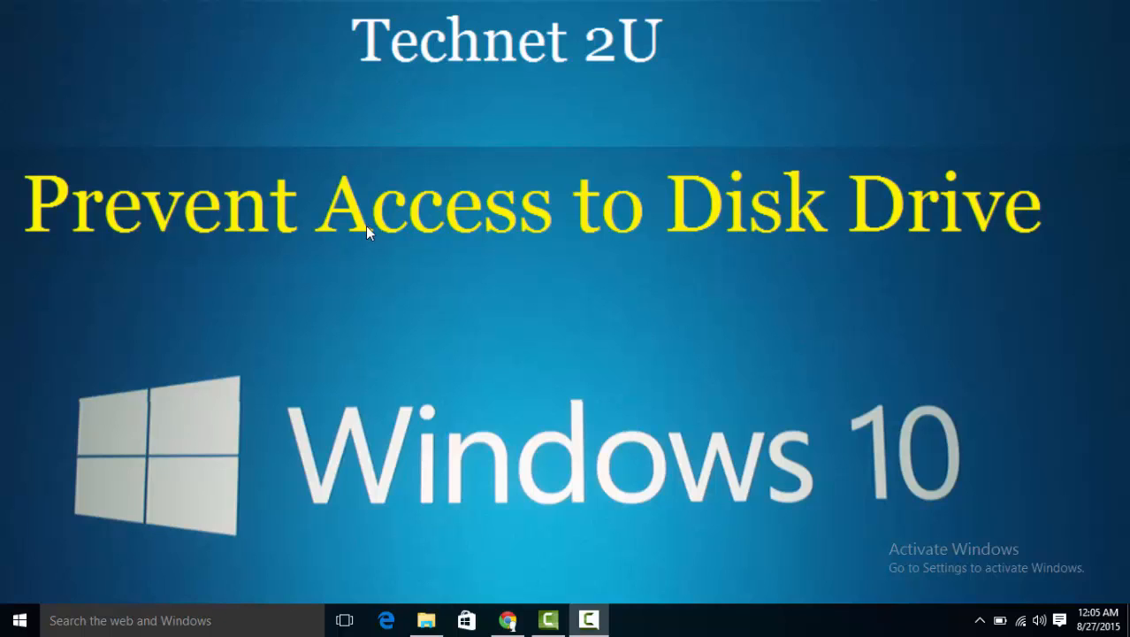
{"action": "mouse_move", "coordinate": [386, 234]}
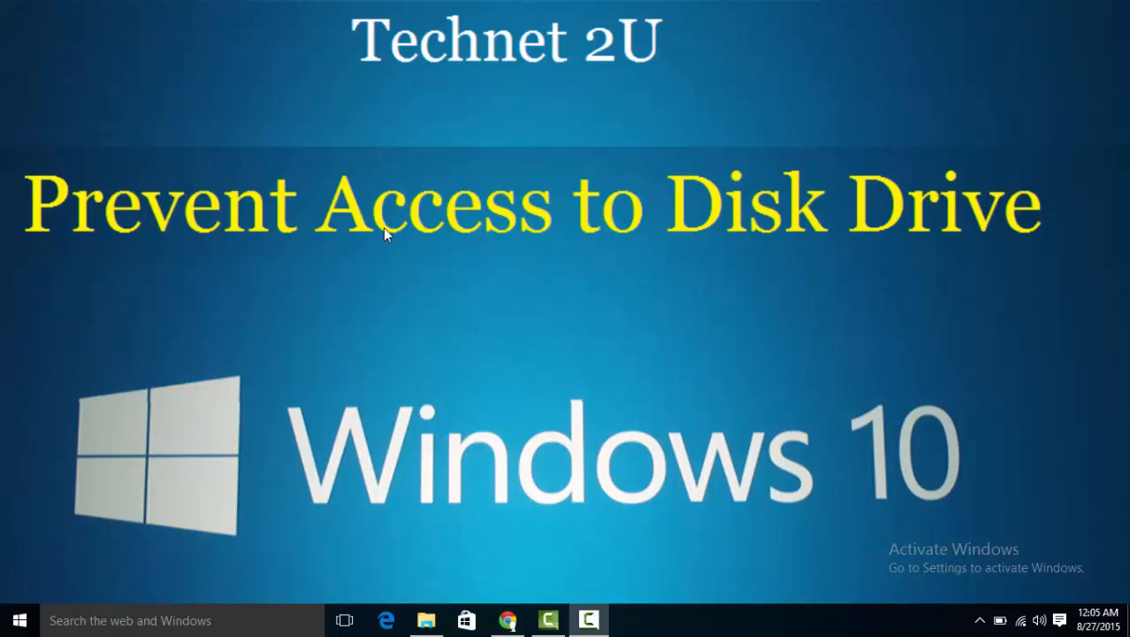
{"action": "mouse_move", "coordinate": [676, 317]}
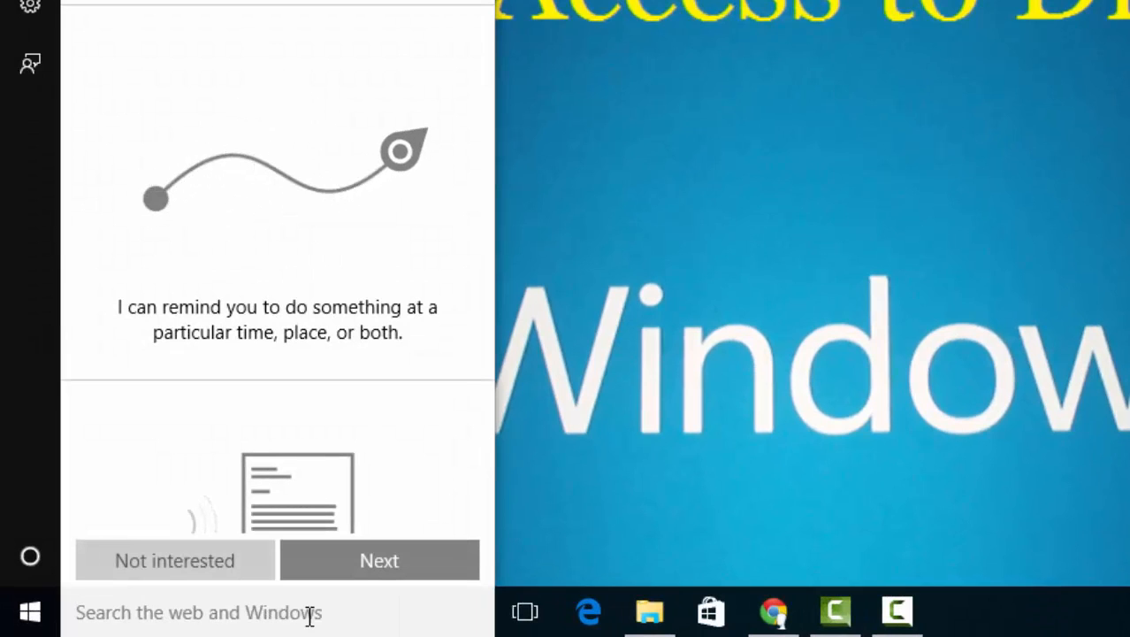
Search gpedit.msc from Start and launch the Local Group Policy Editor result.
{"action": "type", "text": "gpedit"}
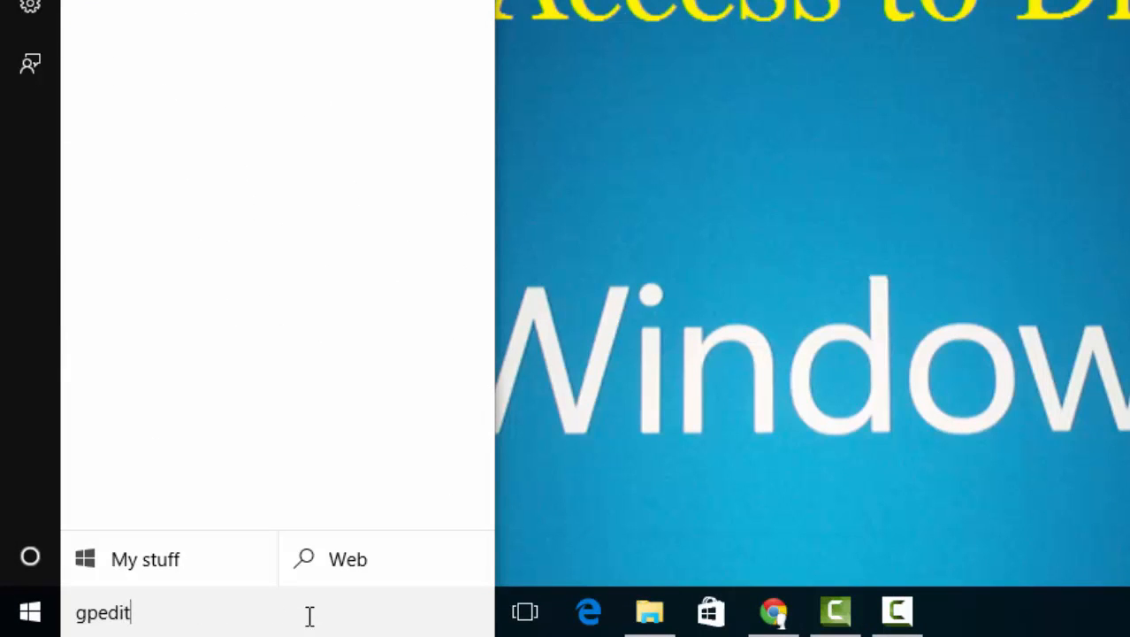
{"action": "type", "text": ".msc"}
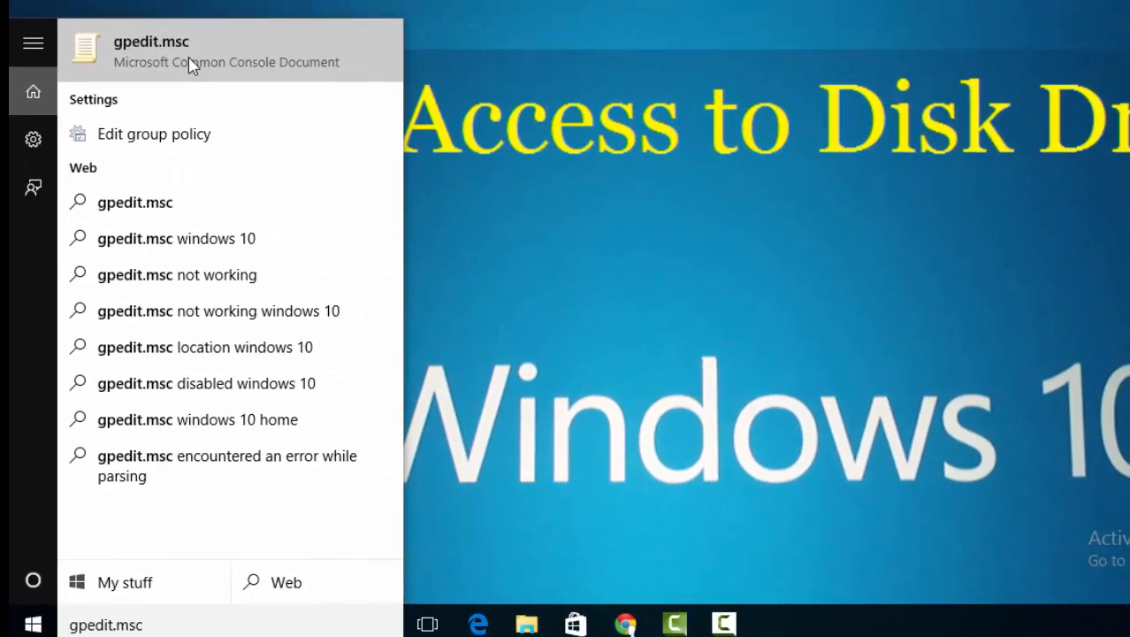
{"action": "left_click", "coordinate": [151, 49]}
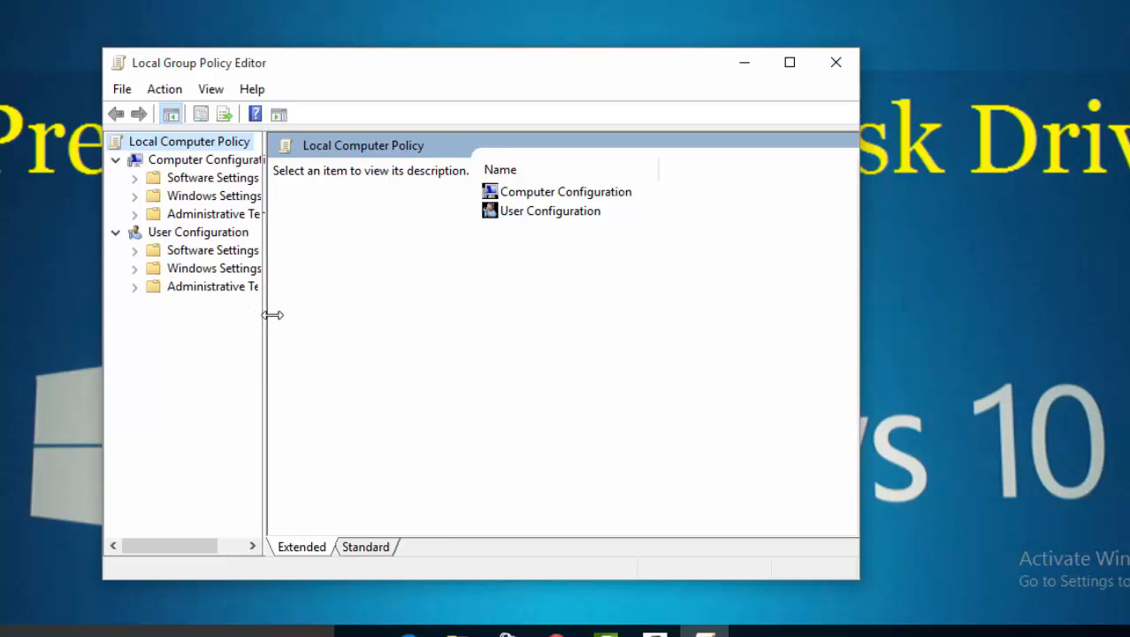
{"action": "left_click_drag", "start_coordinate": [268, 314], "coordinate": [322, 315]}
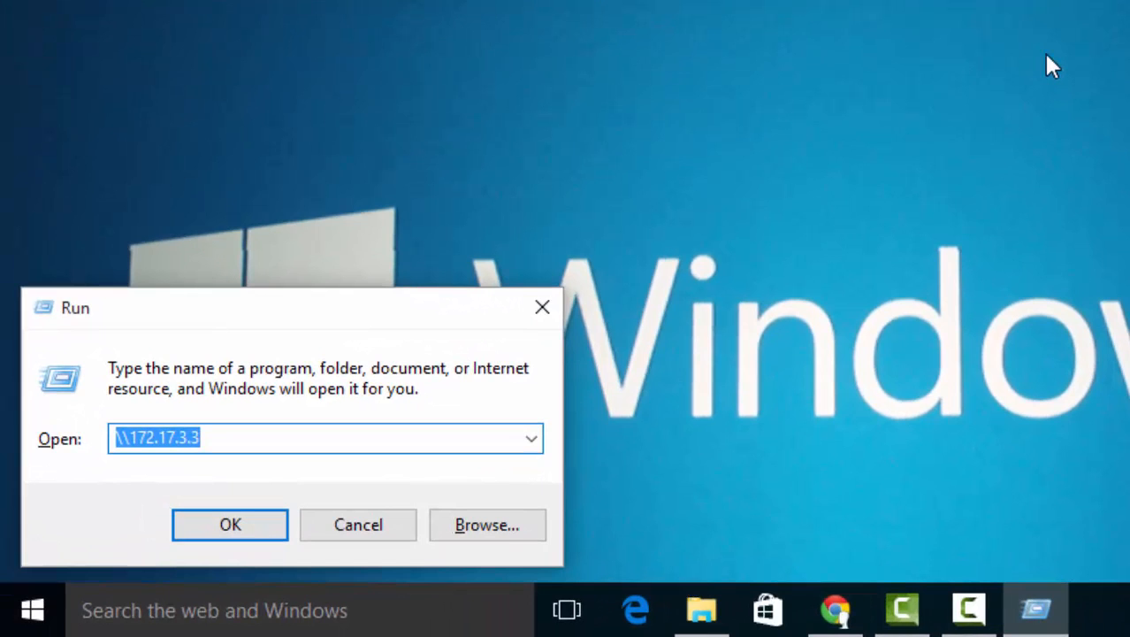
Run gpedit.msc from the Run dialog to reopen the Local Group Policy Editor.
{"action": "type", "text": "g"}
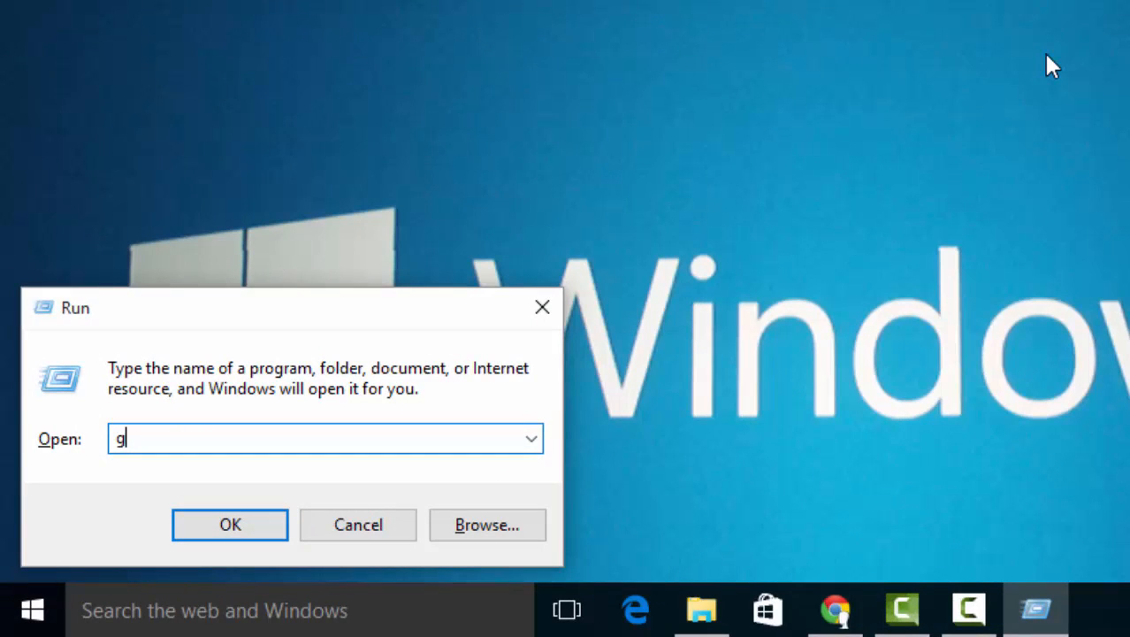
{"action": "type", "text": "pedit."}
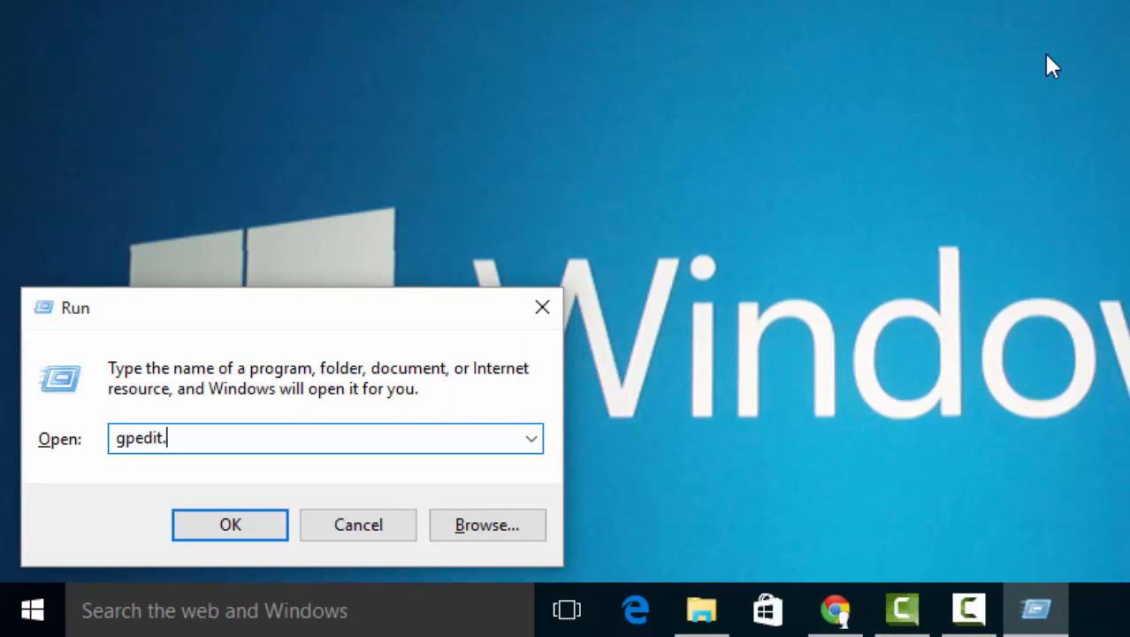
{"action": "type", "text": "msc"}
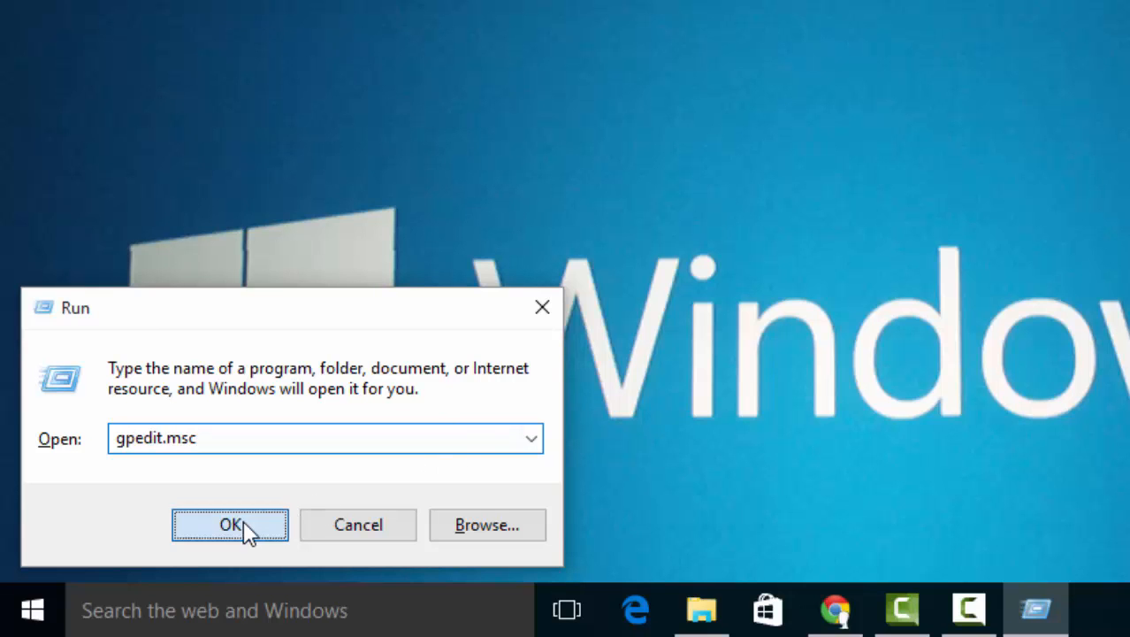
{"action": "left_click", "coordinate": [230, 524]}
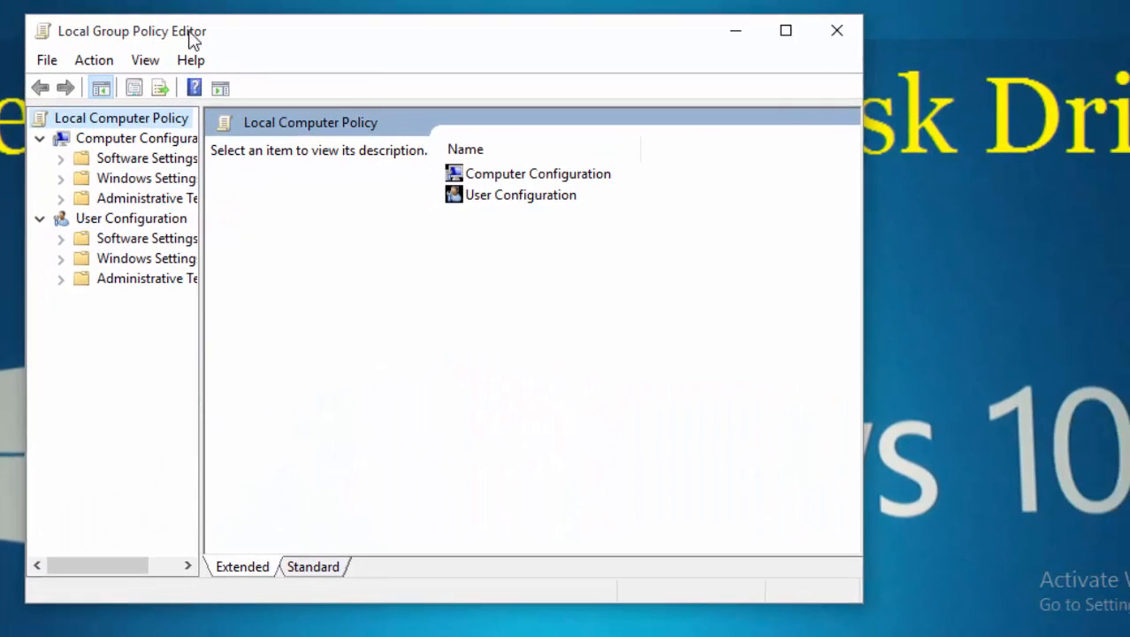
{"action": "mouse_move", "coordinate": [201, 332]}
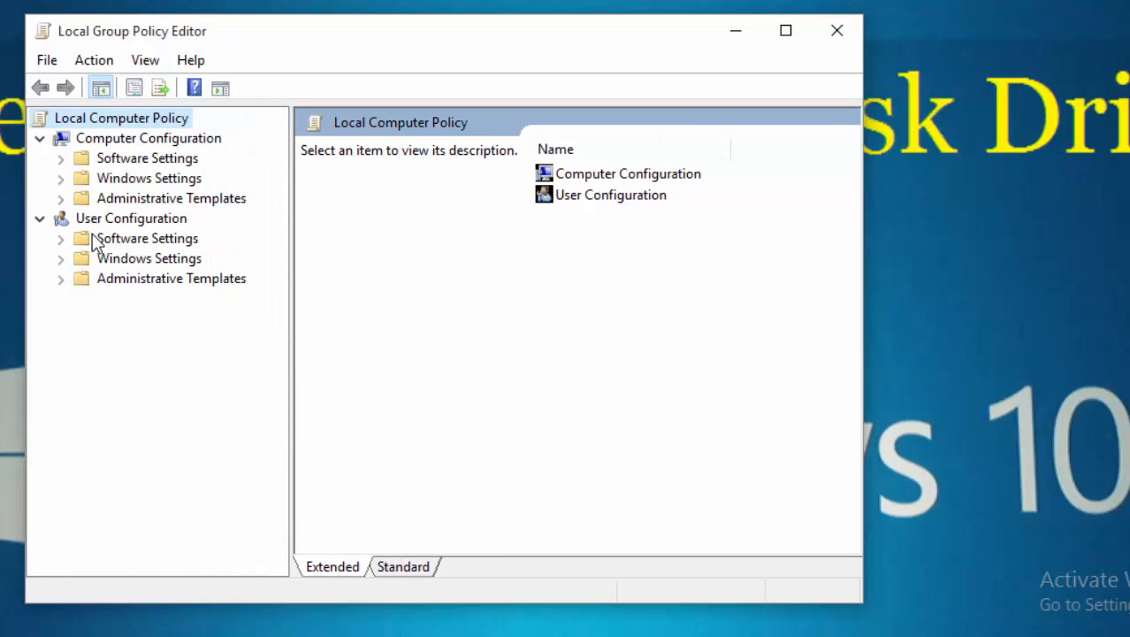
{"action": "mouse_move", "coordinate": [63, 286]}
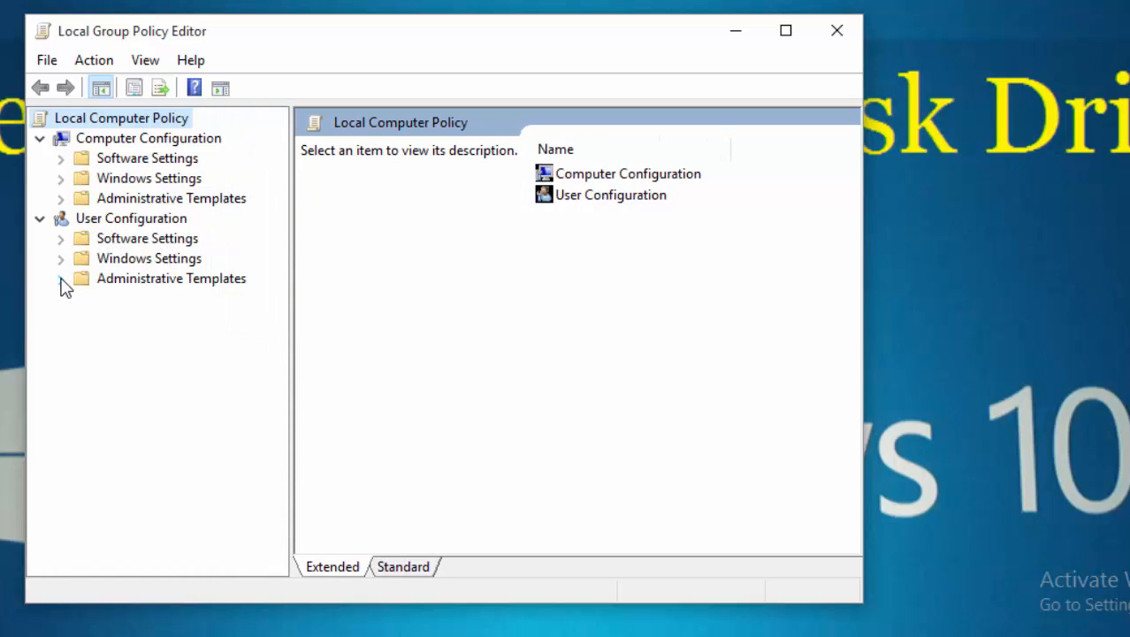
Browse User Configuration > Administrative Templates to the File Explorer policy list with each setting's state.
{"action": "left_click", "coordinate": [60, 278]}
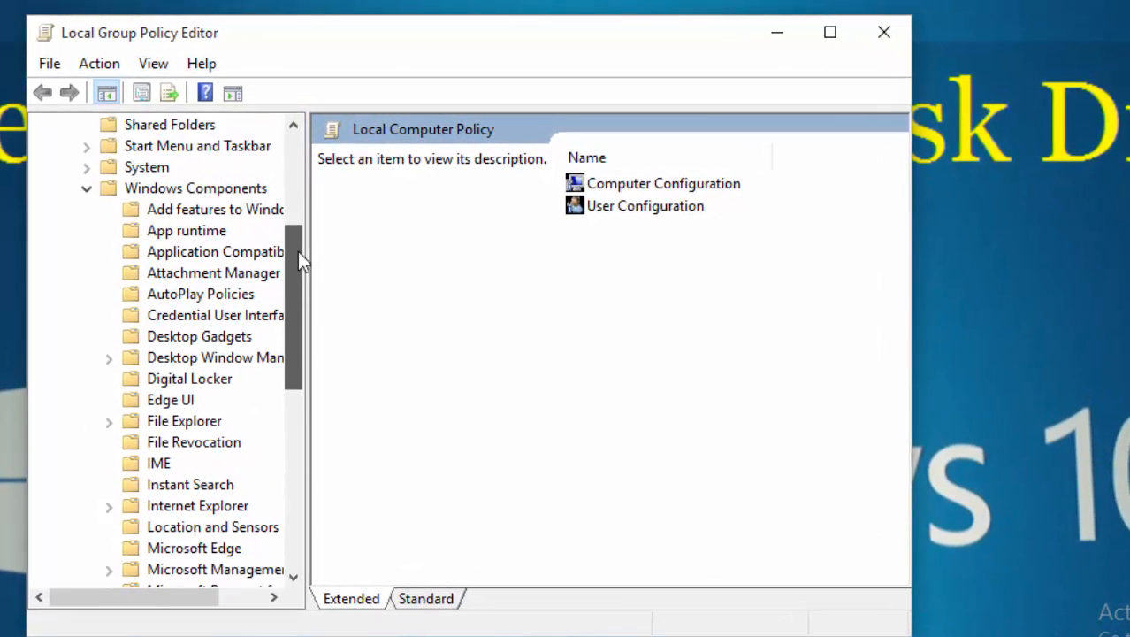
{"action": "scroll", "scroll_direction": "down", "scroll_amount": 3}
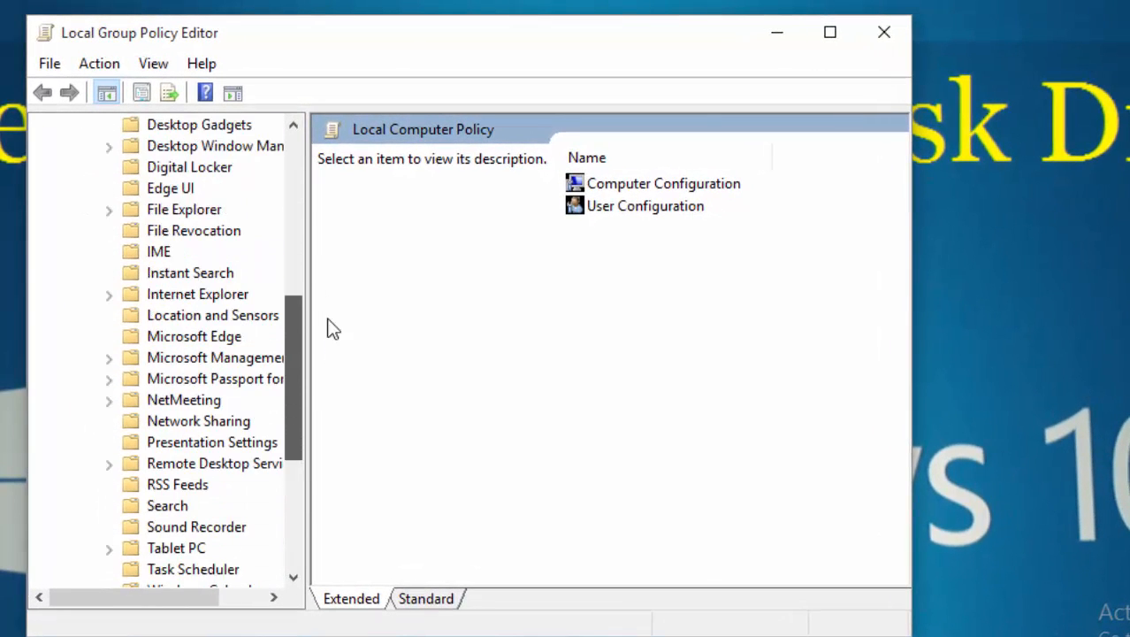
{"action": "left_click", "coordinate": [184, 209]}
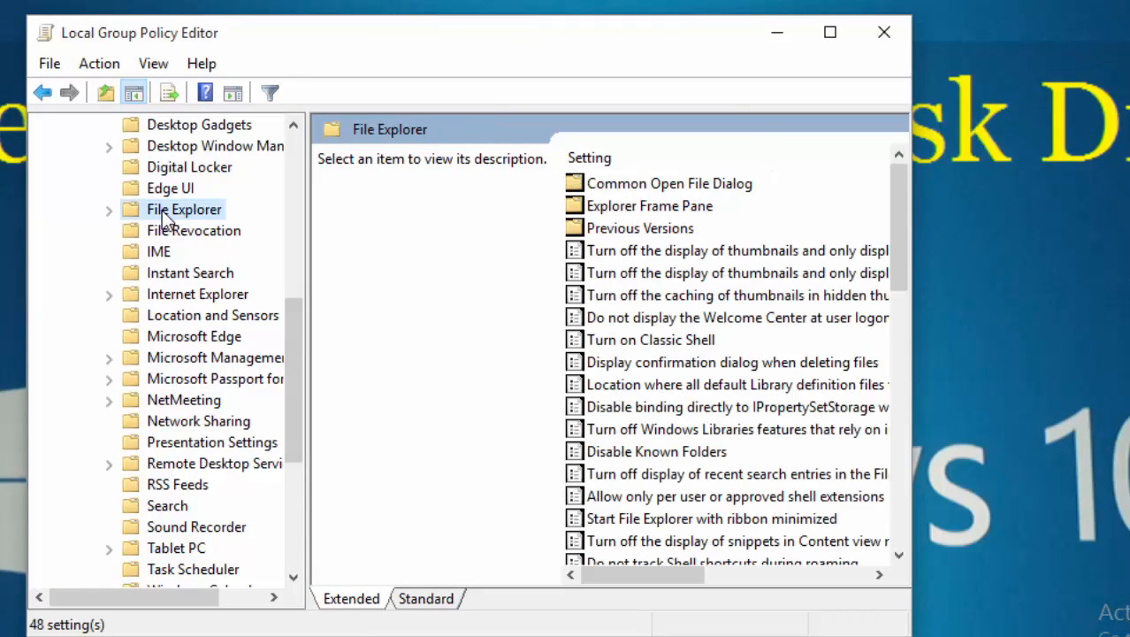
{"action": "mouse_move", "coordinate": [209, 223]}
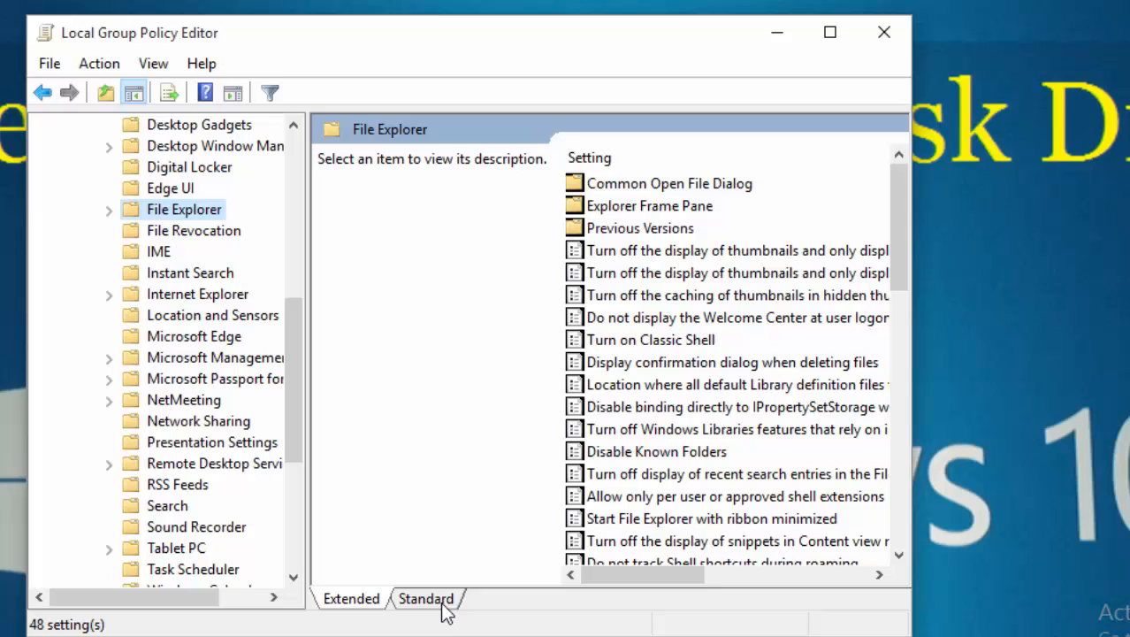
{"action": "left_click", "coordinate": [424, 598]}
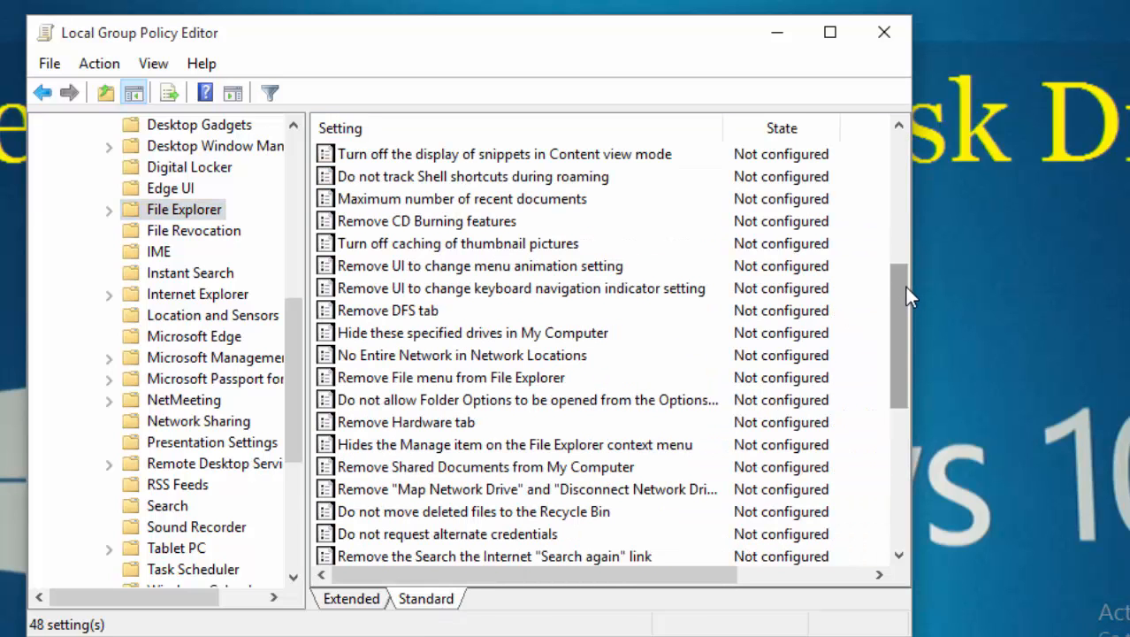
{"action": "scroll", "scroll_direction": "down", "scroll_amount": 3}
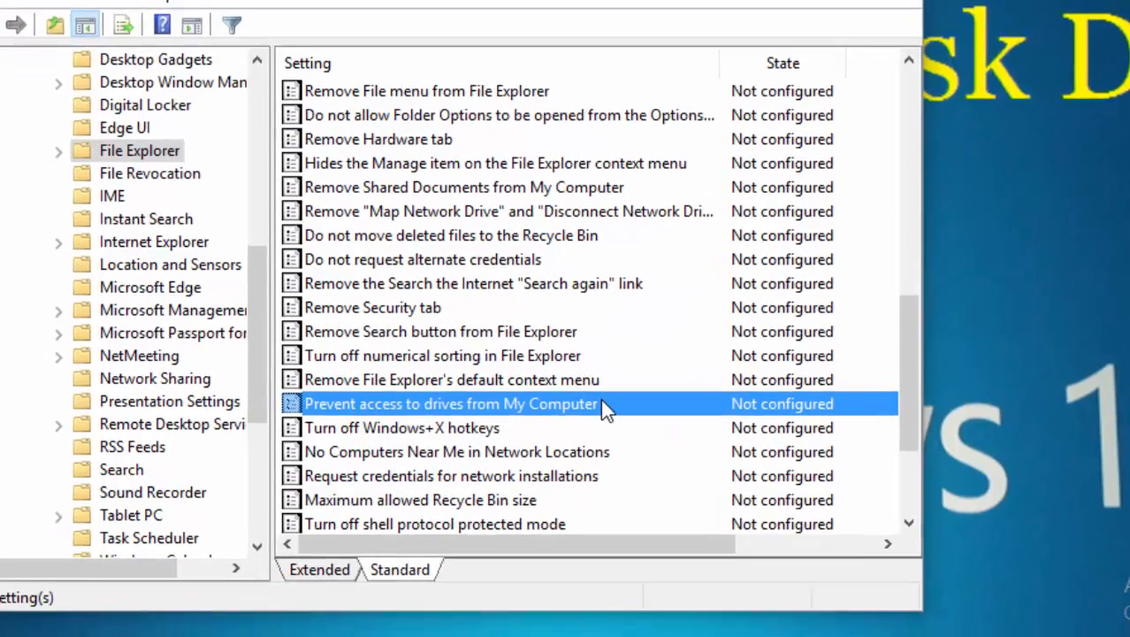
Enable 'Prevent access to drives from My Computer' with the 'Restrict D drive only' option.
{"action": "right_click", "coordinate": [604, 403]}
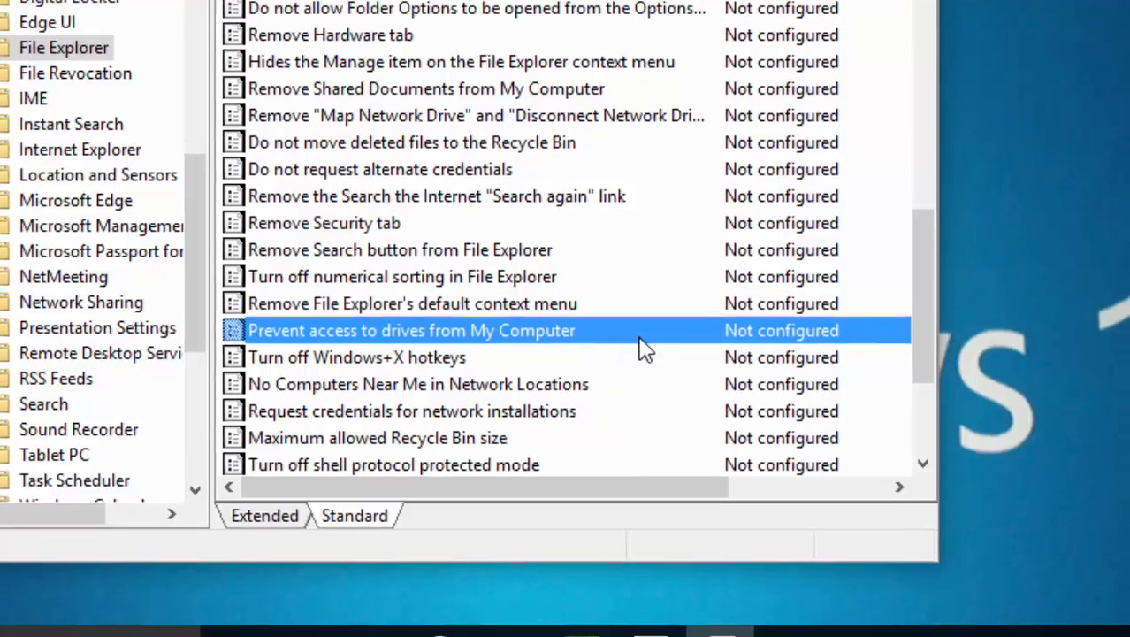
{"action": "double_click", "coordinate": [410, 331]}
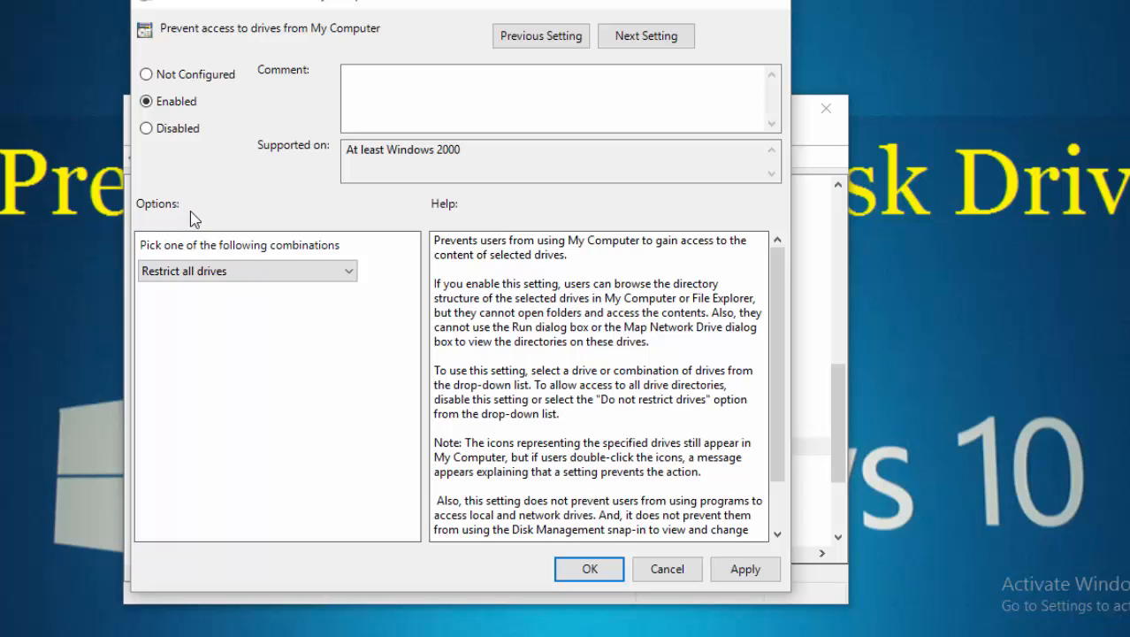
{"action": "mouse_move", "coordinate": [352, 203]}
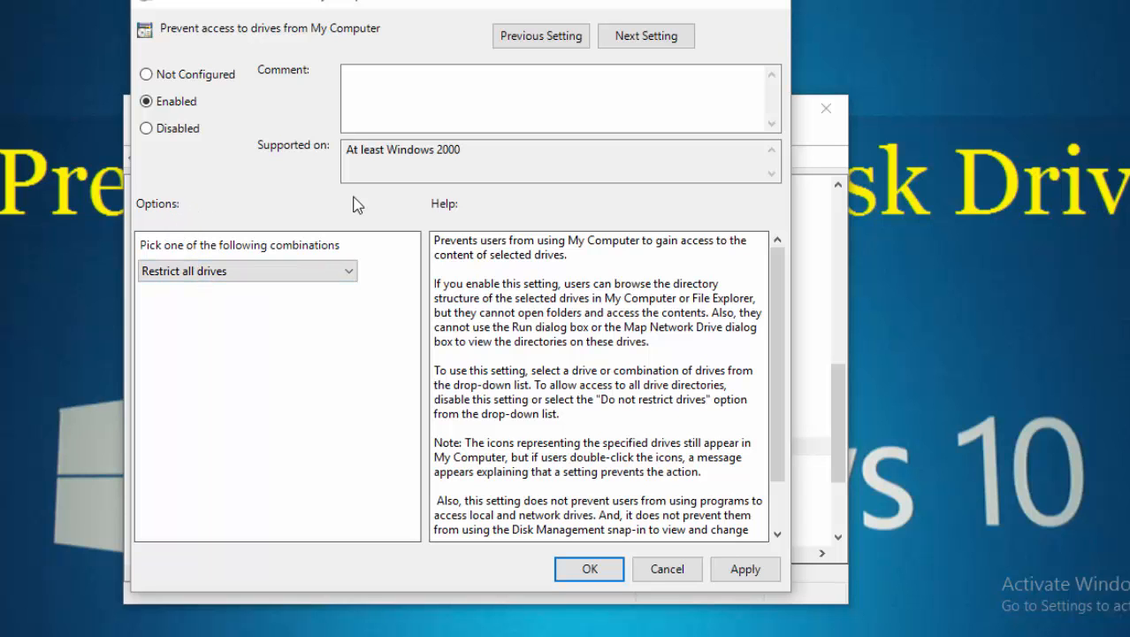
{"action": "left_click", "coordinate": [248, 271]}
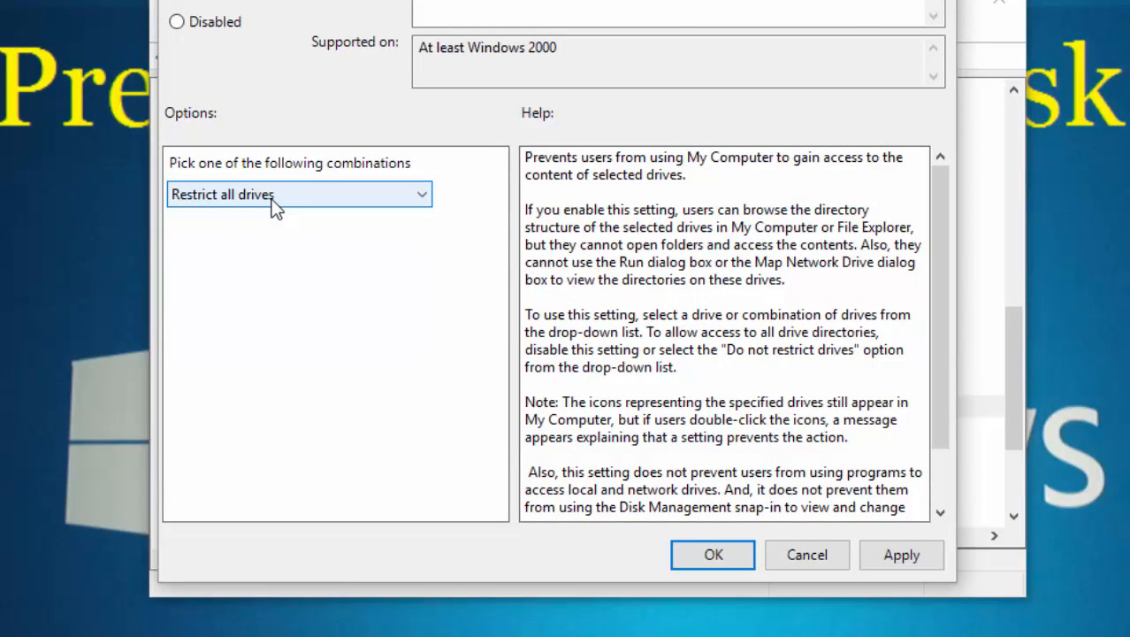
{"action": "mouse_move", "coordinate": [283, 196]}
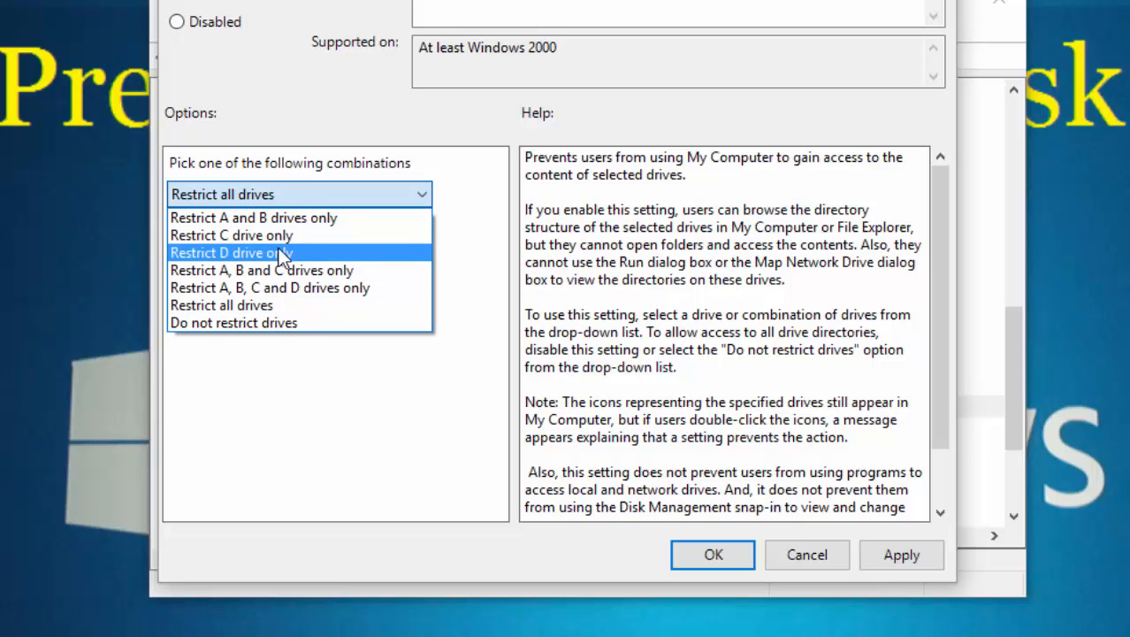
{"action": "left_click", "coordinate": [232, 251]}
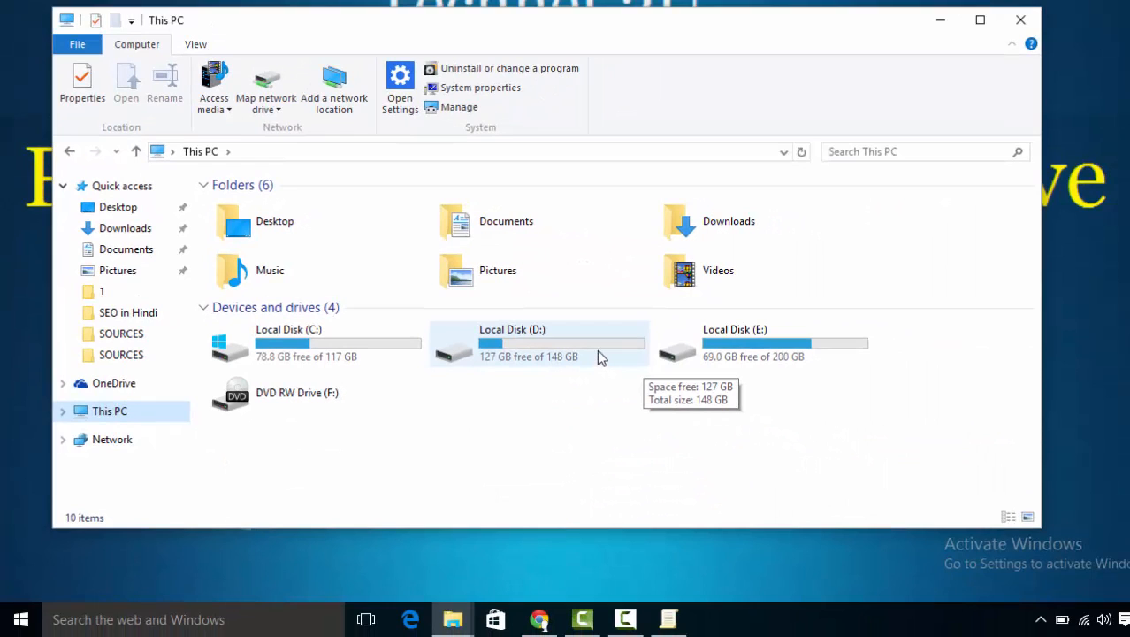
Try Local Disk (D:) in This PC and dismiss the Restrictions error that blocks it.
{"action": "double_click", "coordinate": [538, 343]}
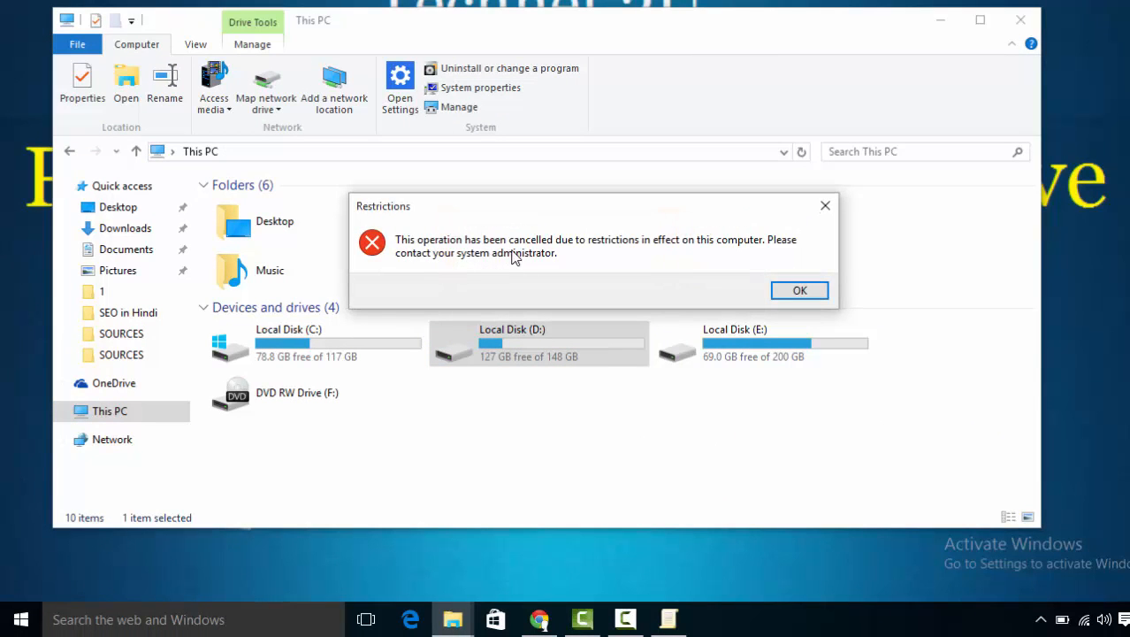
{"action": "mouse_move", "coordinate": [699, 266]}
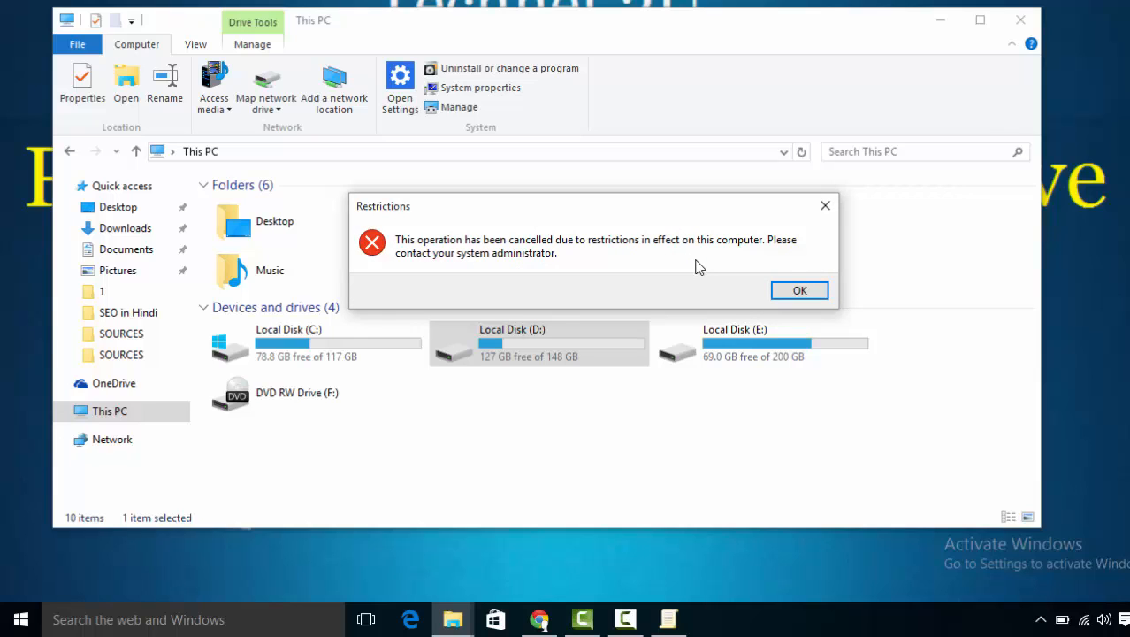
{"action": "left_click", "coordinate": [800, 290]}
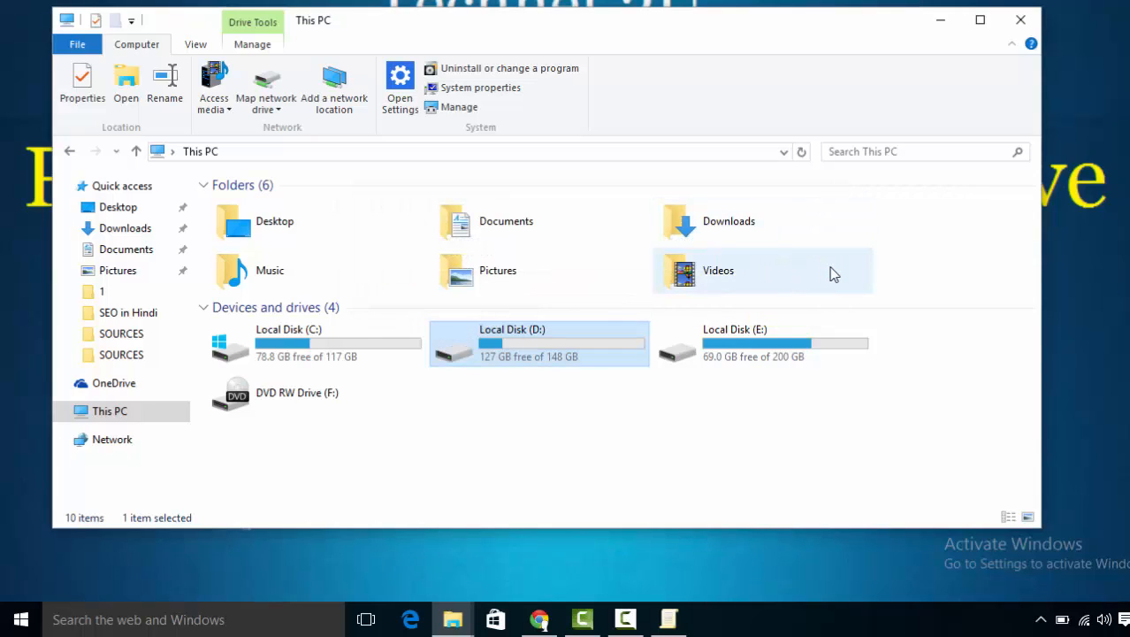
{"action": "mouse_move", "coordinate": [640, 353]}
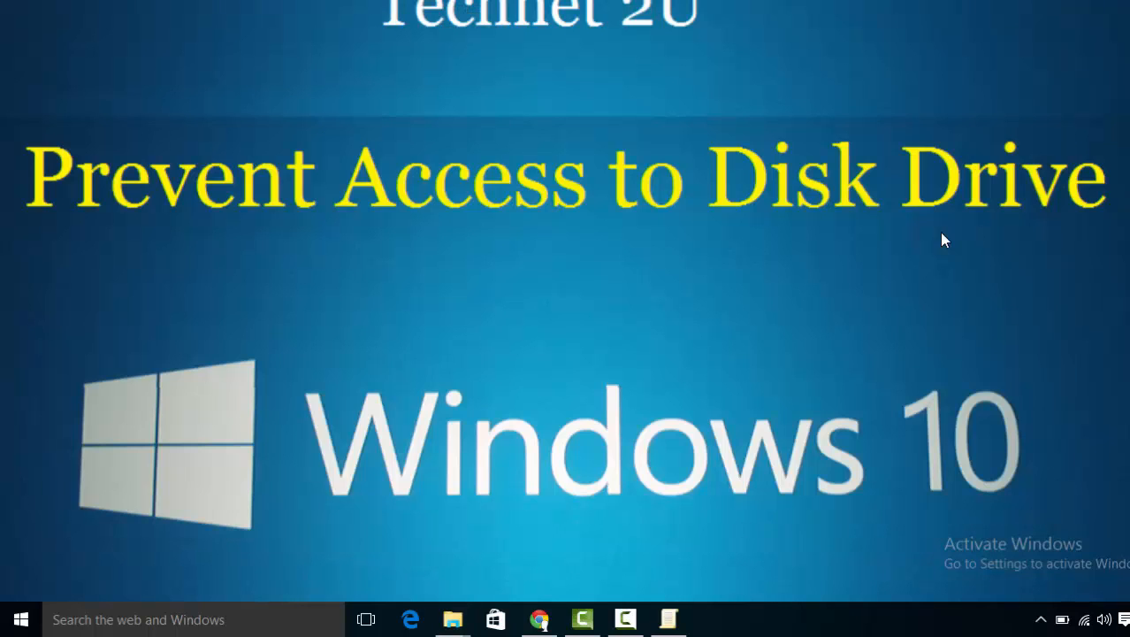
{"action": "mouse_move", "coordinate": [611, 610]}
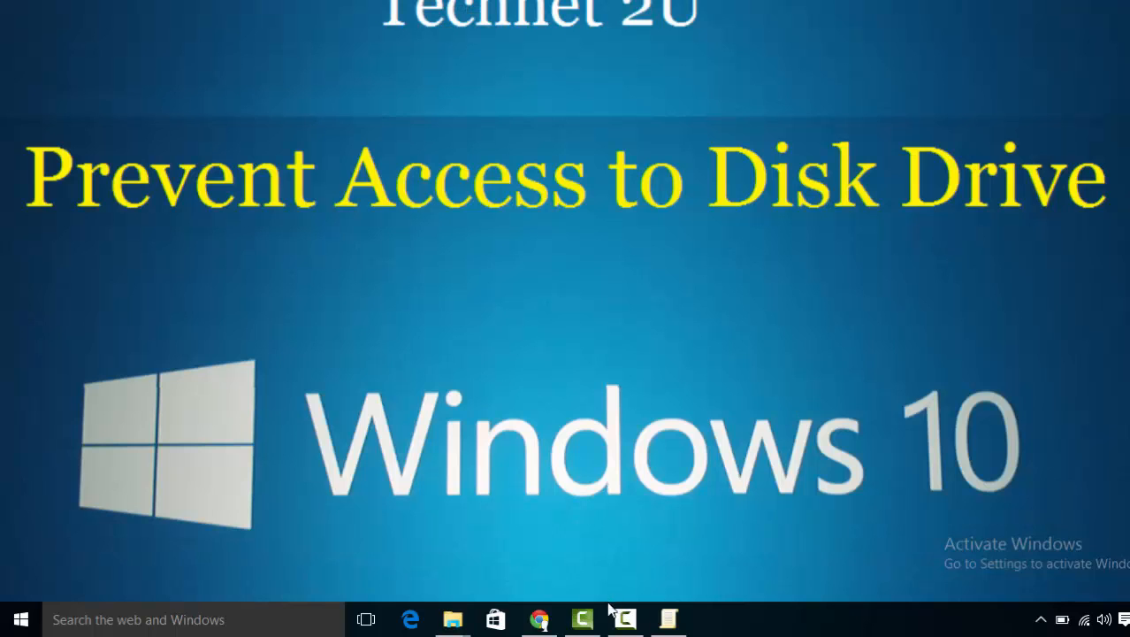
Set 'Prevent access to drives from My Computer' back to Not Configured.
{"action": "left_click", "coordinate": [668, 619]}
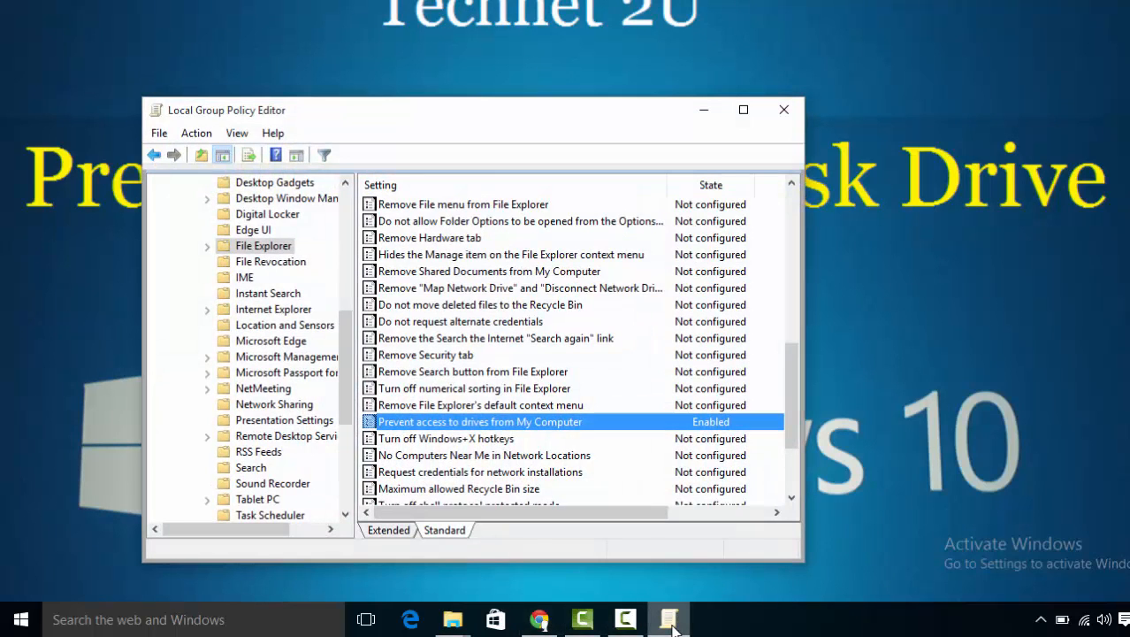
{"action": "mouse_move", "coordinate": [516, 432]}
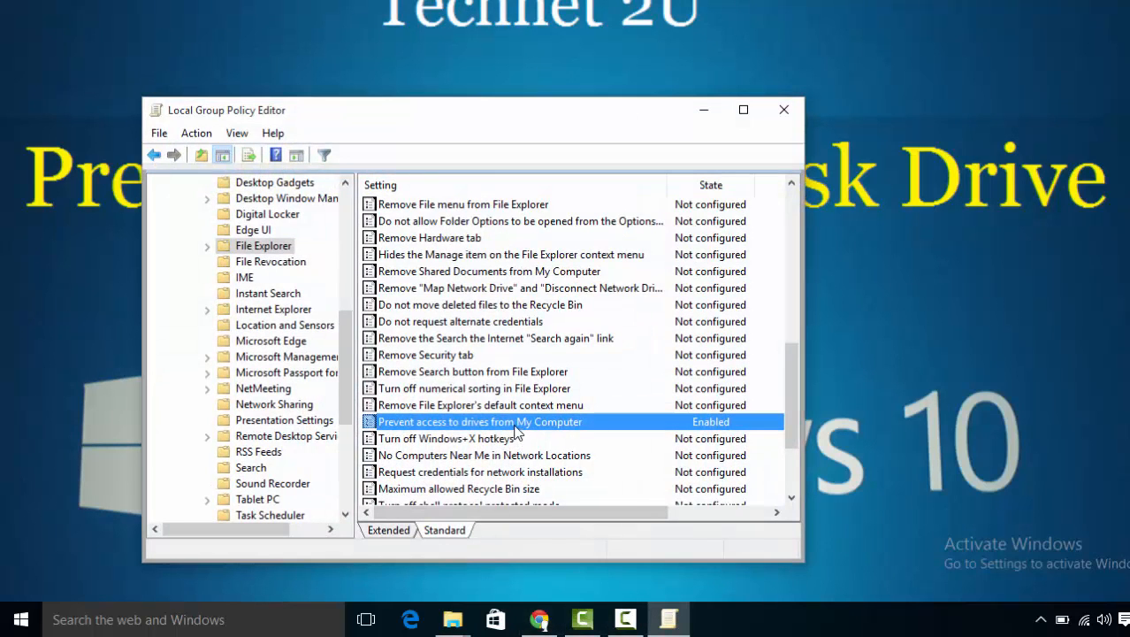
{"action": "right_click", "coordinate": [481, 421]}
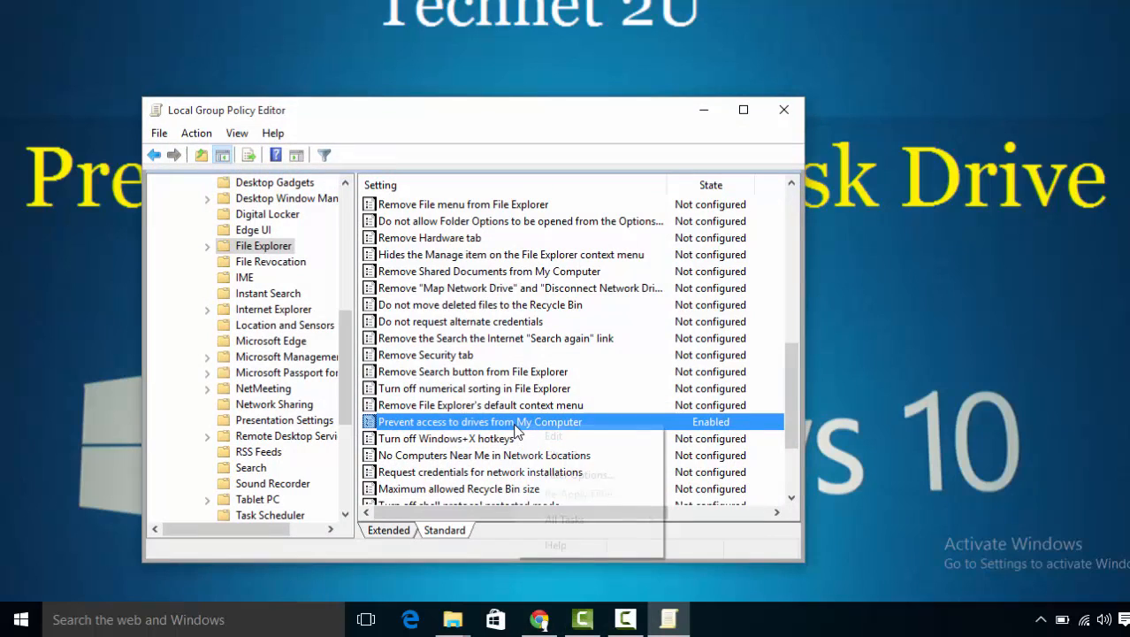
{"action": "double_click", "coordinate": [480, 421]}
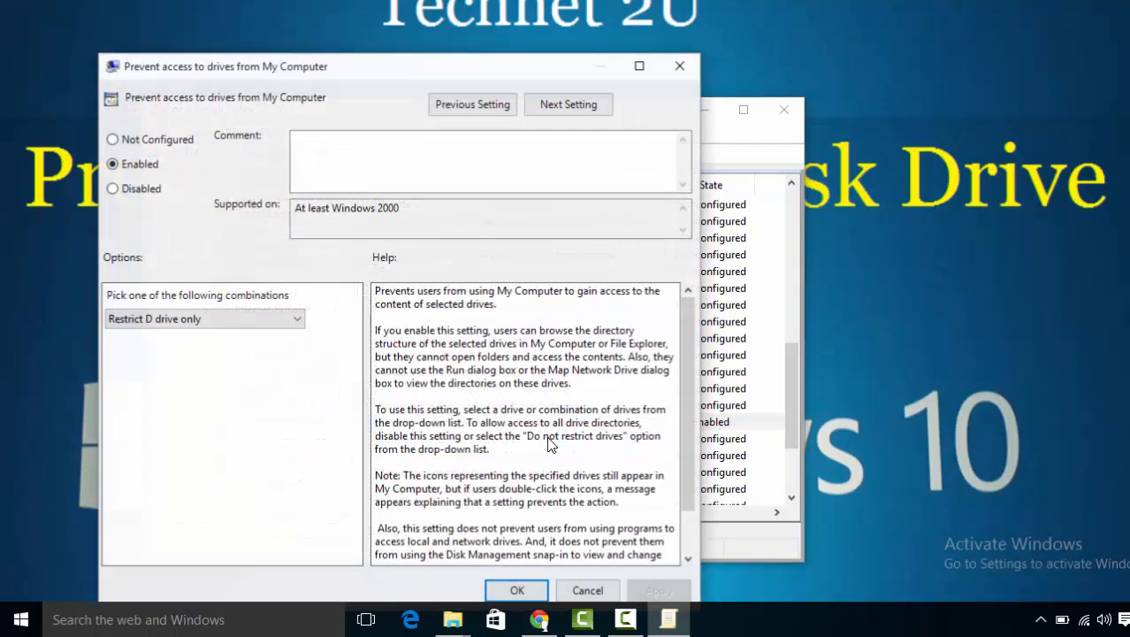
{"action": "left_click", "coordinate": [113, 138]}
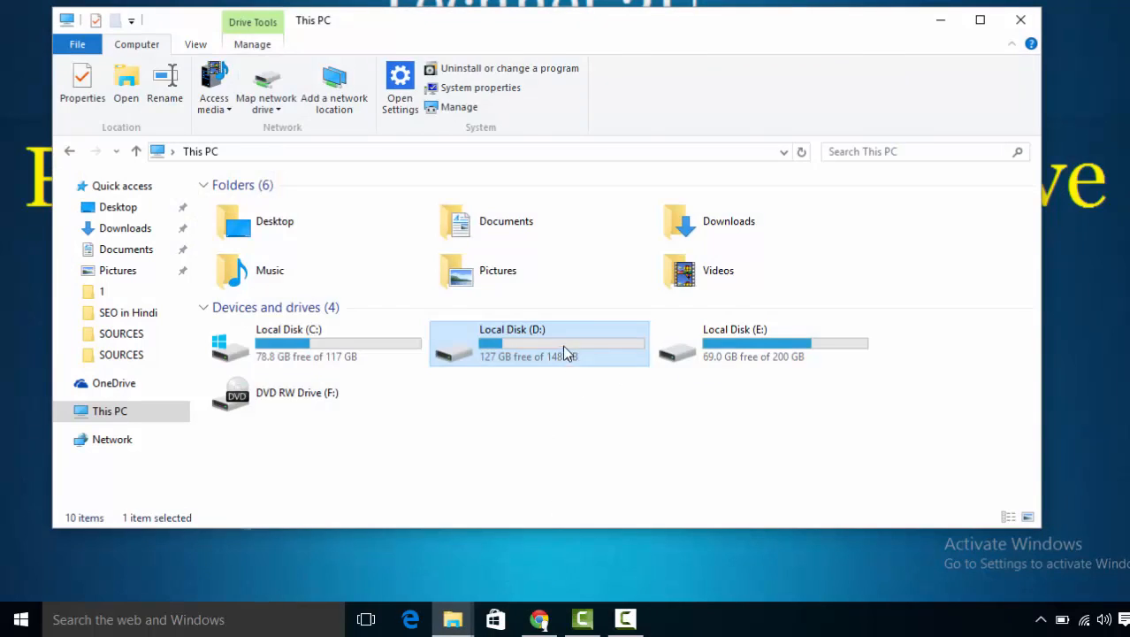
Open Local Disk (D:) in This PC, which now loads normally.
{"action": "double_click", "coordinate": [540, 343]}
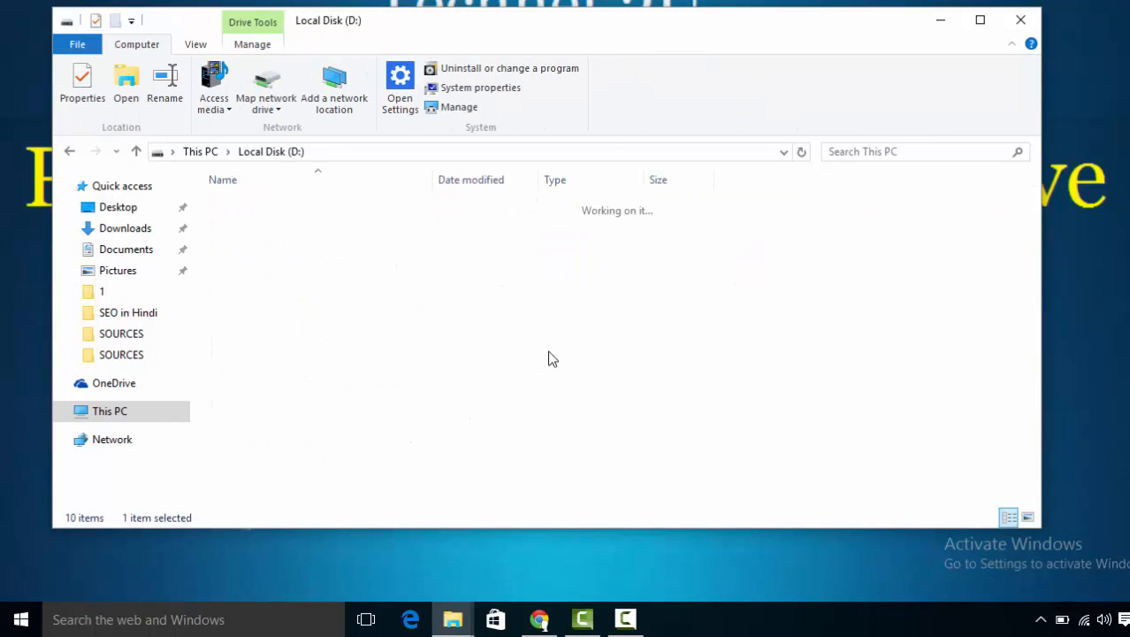